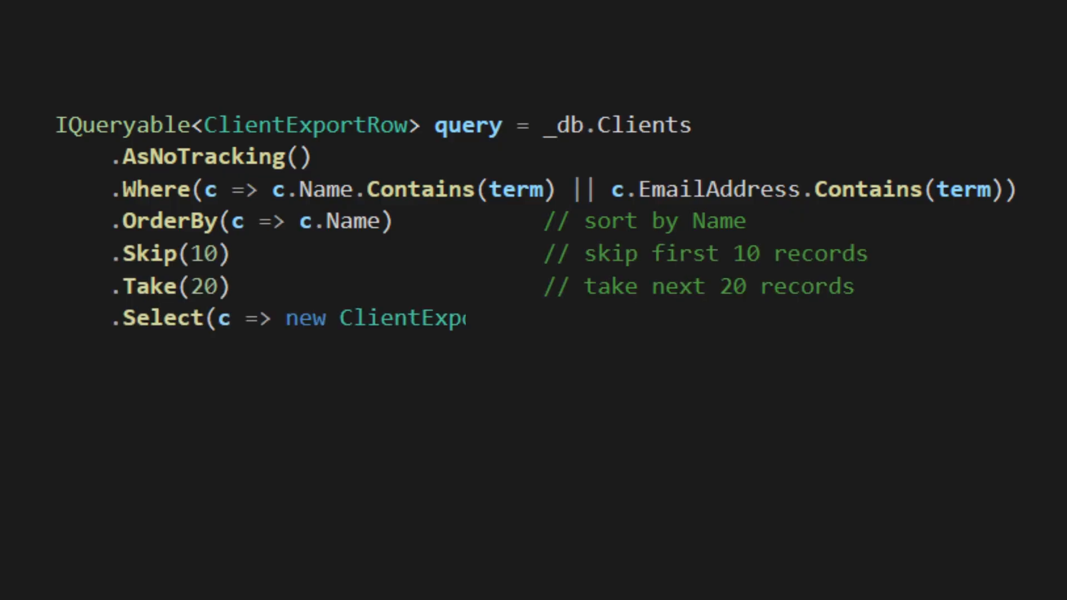
{"action": "type", "text": "Row // project to a DTO"}
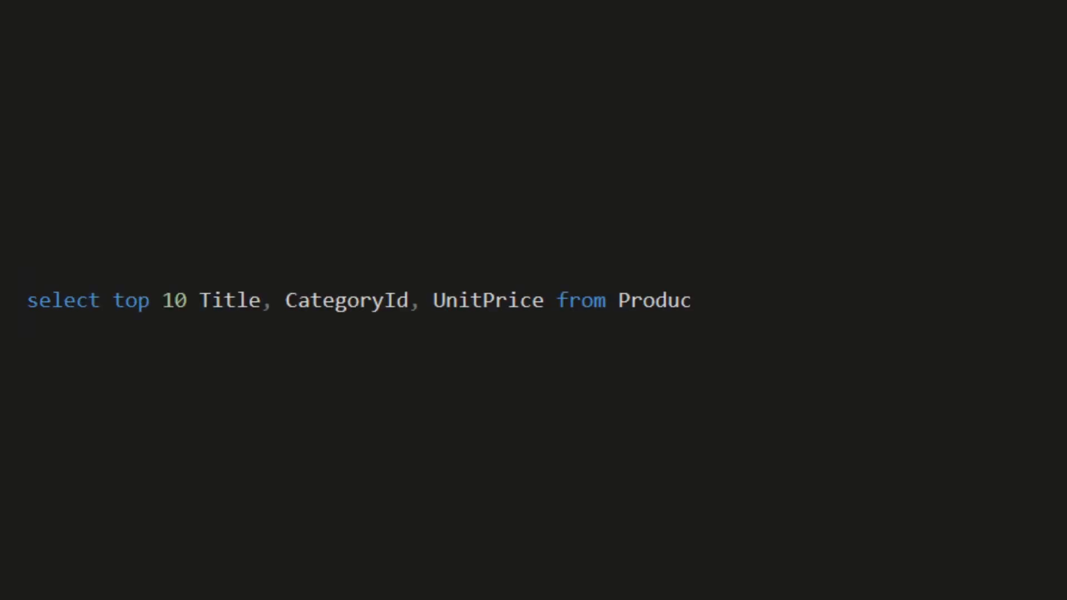
{"action": "type", "text": "t order by CreatedOn desc;"}
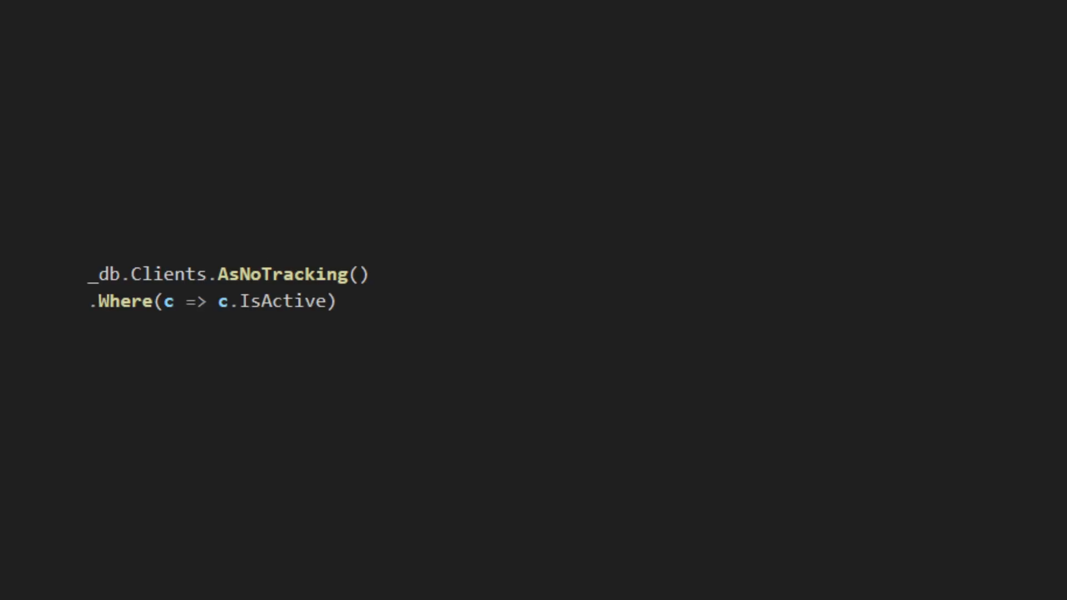
{"action": "type", "text": ".Select(c => new ClientExportRow { Id = c.Id, Name = c.Name, Email = c.EmailAddress })"}
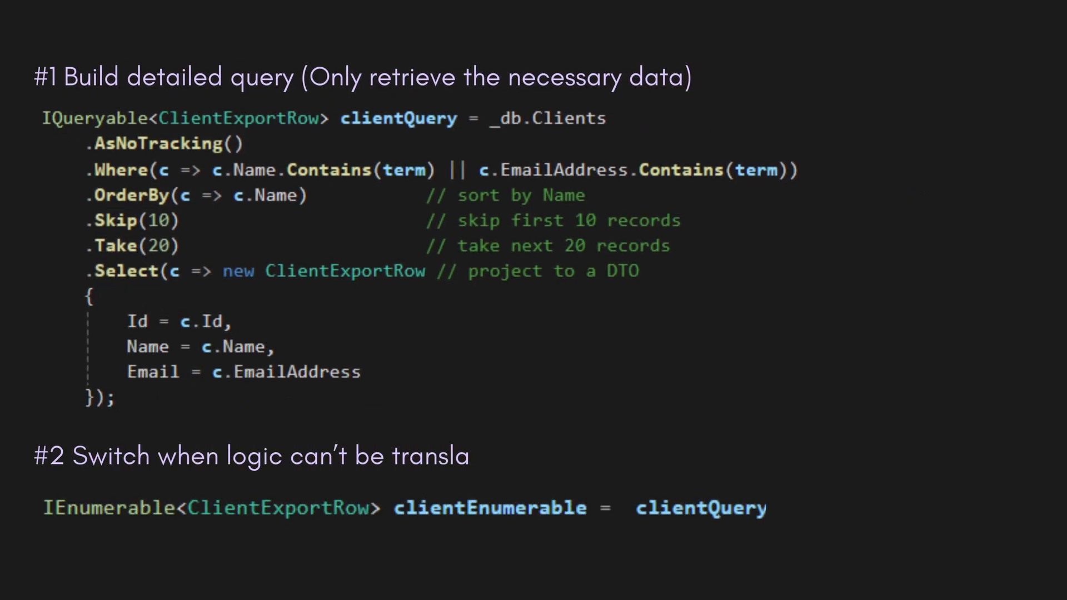
{"action": "type", "text": "ted into SQL (e.g. regex or complex conditio"}
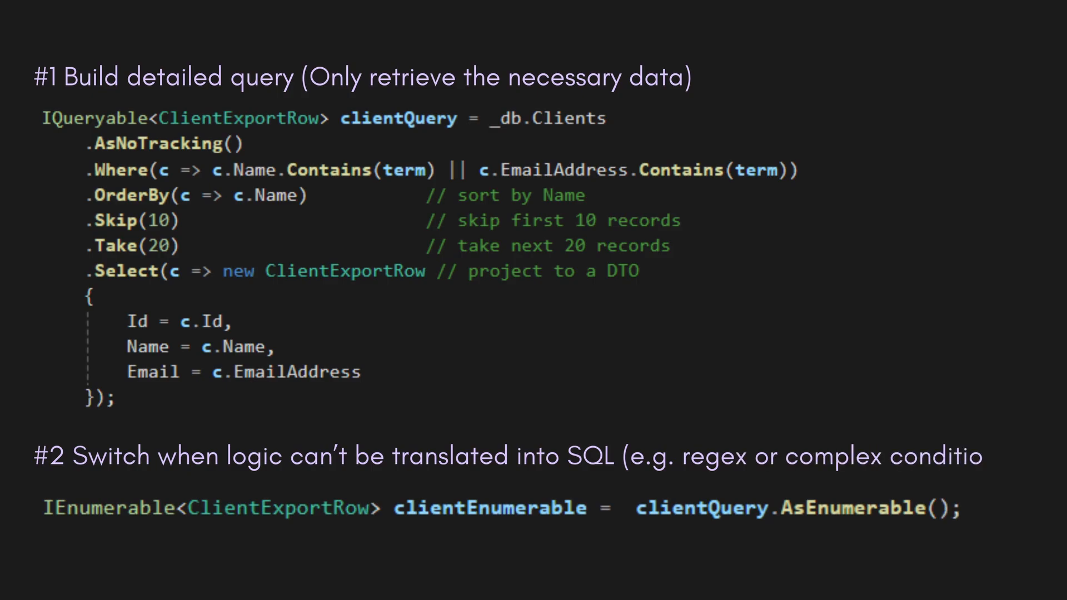